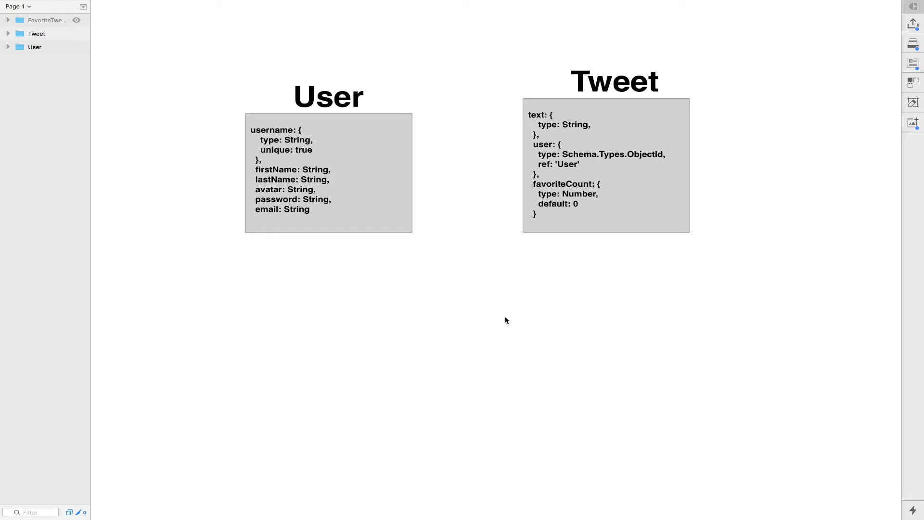
- Add 'favoritesTweets {' and 'userFavorited:' entries to the schema field lists
left_click(328, 97)
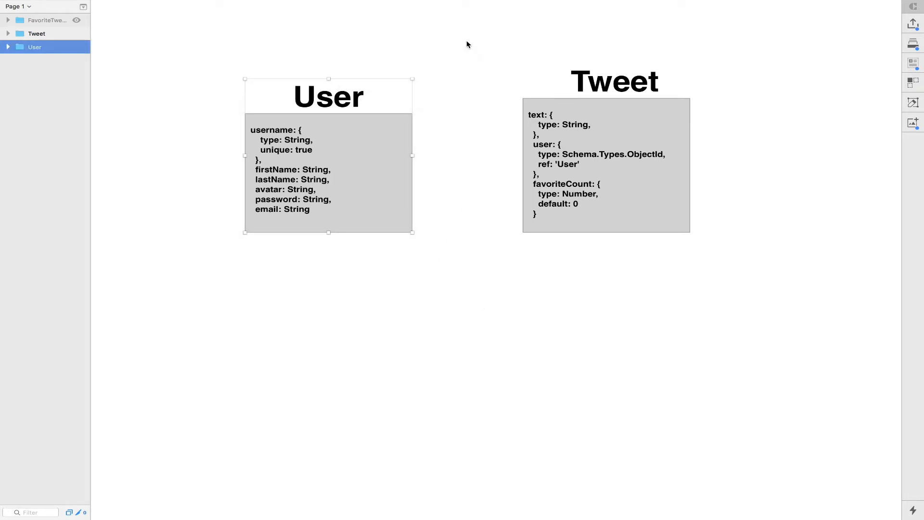
left_click(612, 82)
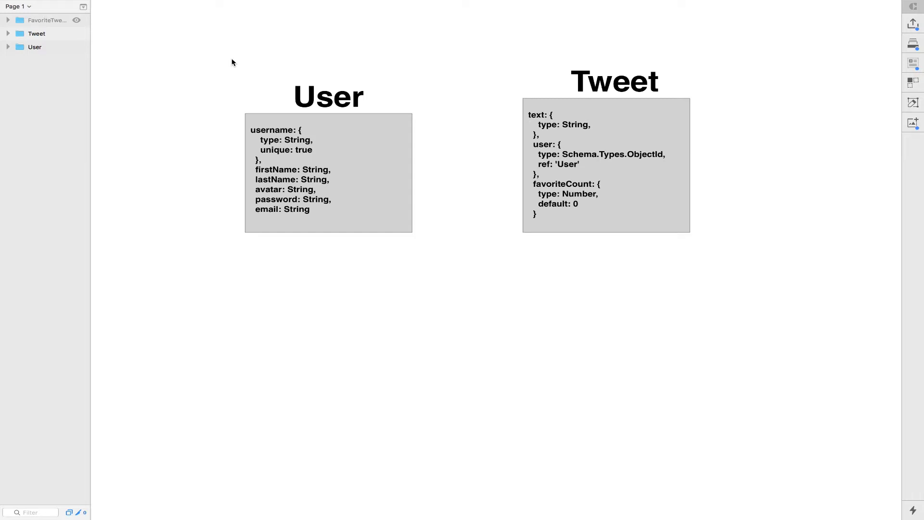
left_click(328, 97)
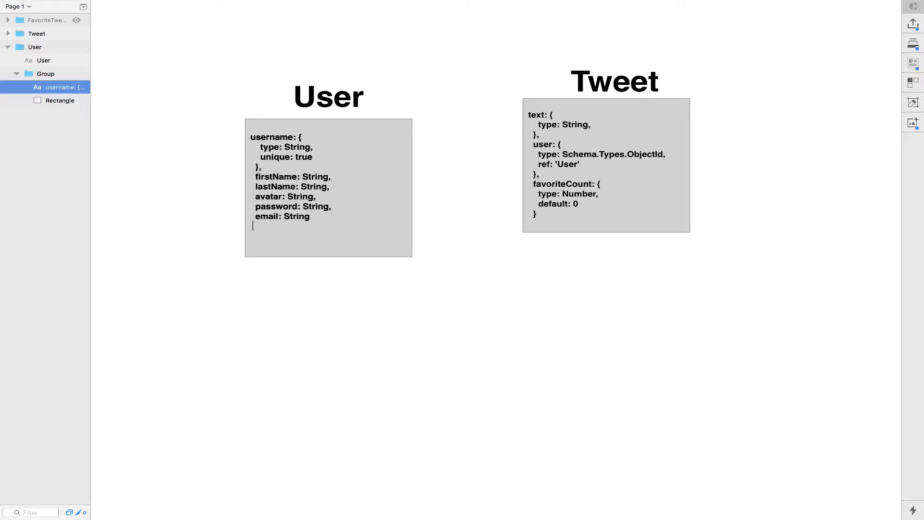
type("favorites")
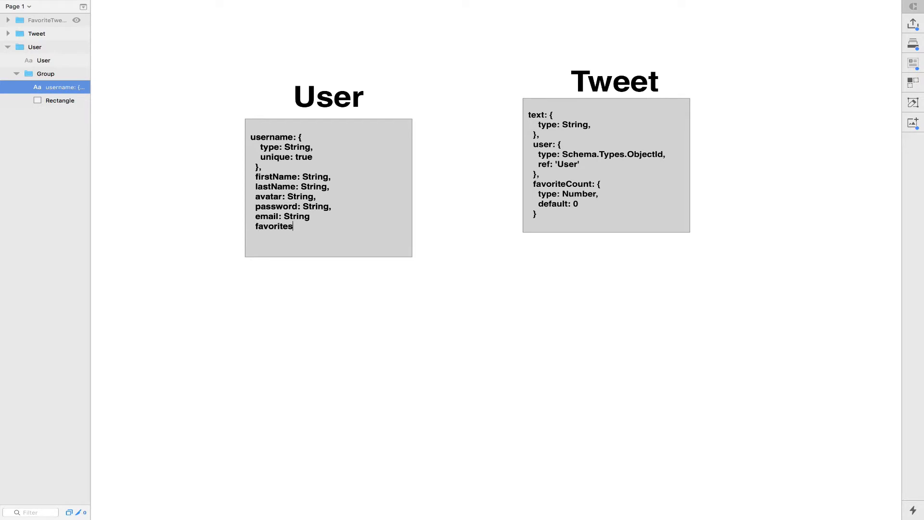
type("Tweets: [")
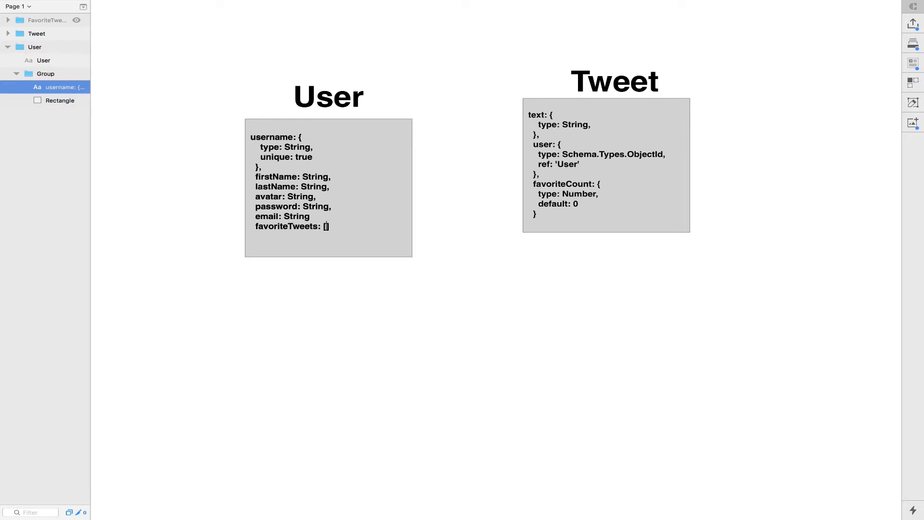
type("{")
left_click(606, 165)
type(",")
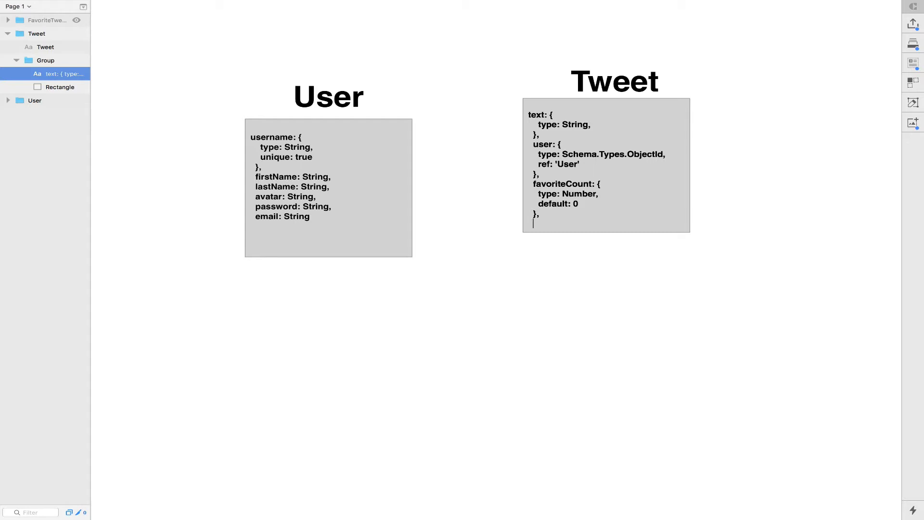
type("userFav")
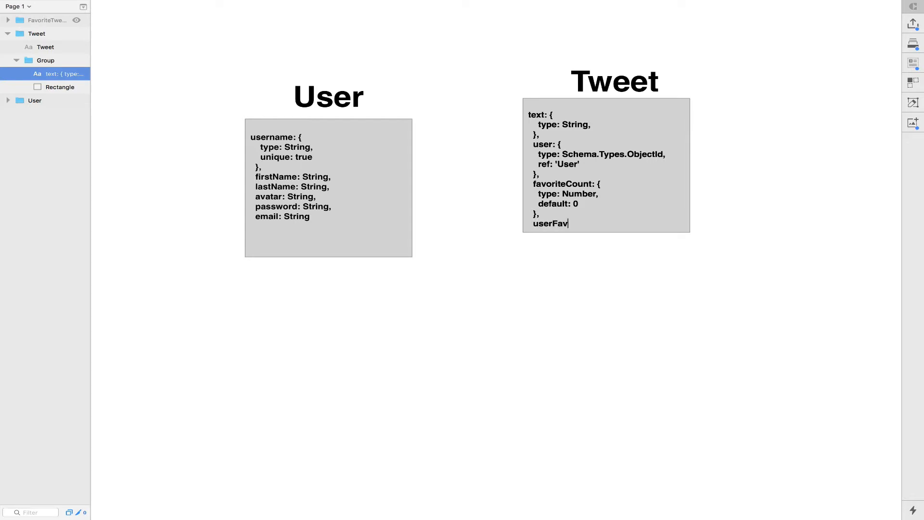
type("orited:")
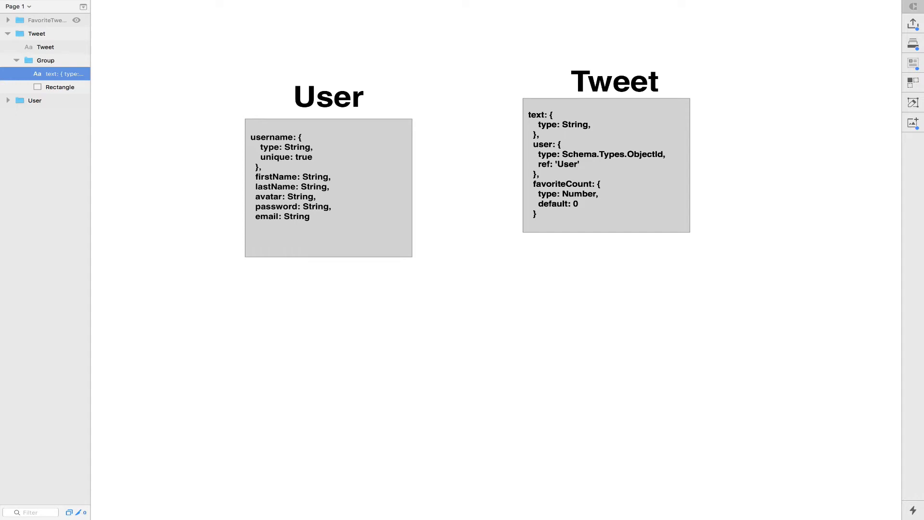
- Finish editing the fields and unhide the FavoriteTweet group so its box appears
left_click(535, 213)
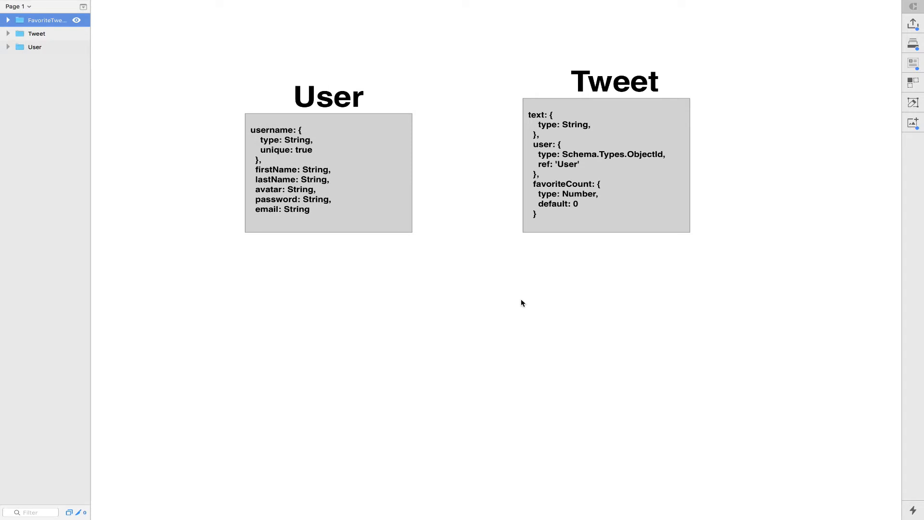
left_click(47, 20)
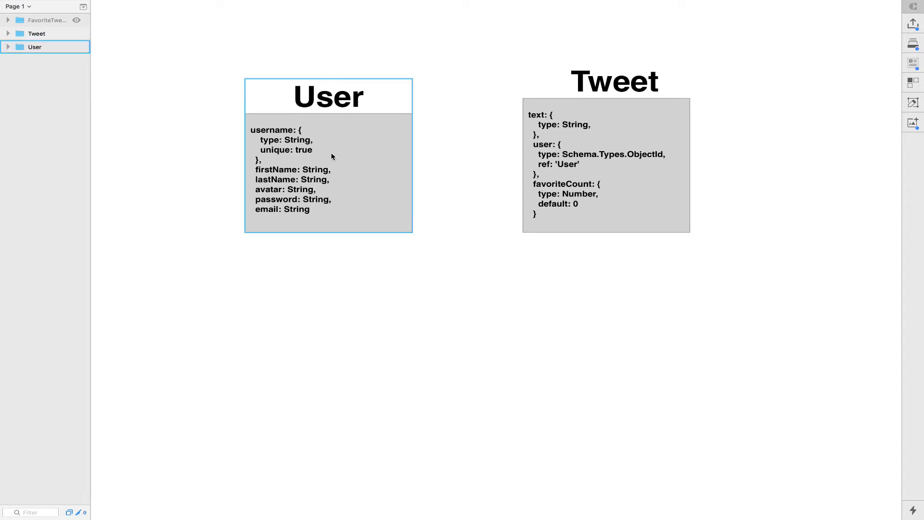
mouse_move(348, 171)
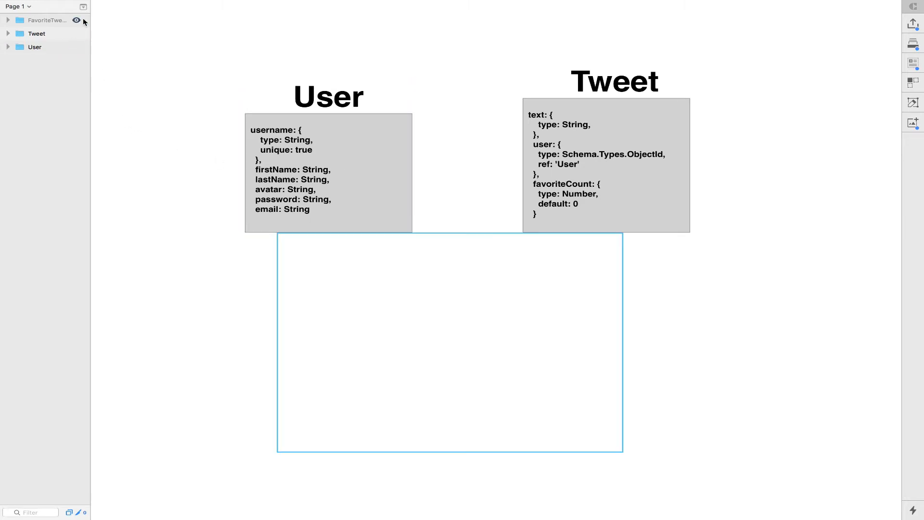
left_click(76, 19)
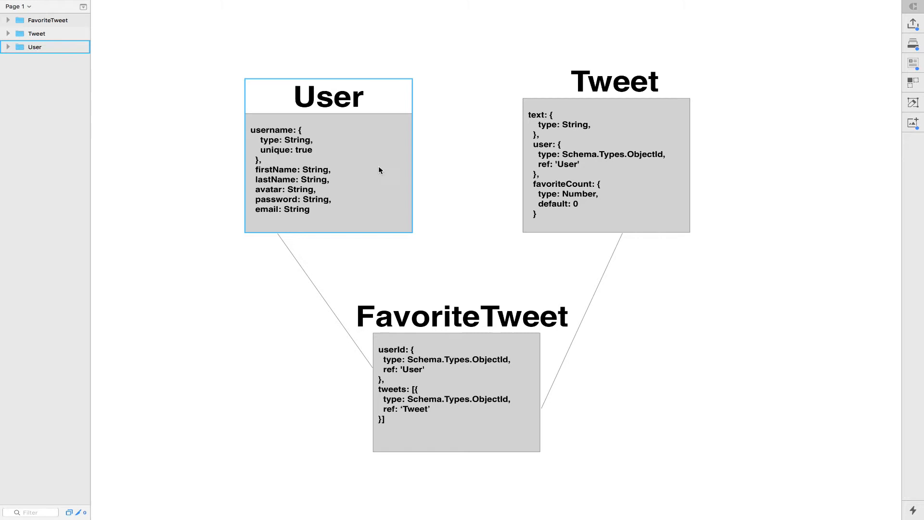
mouse_move(378, 223)
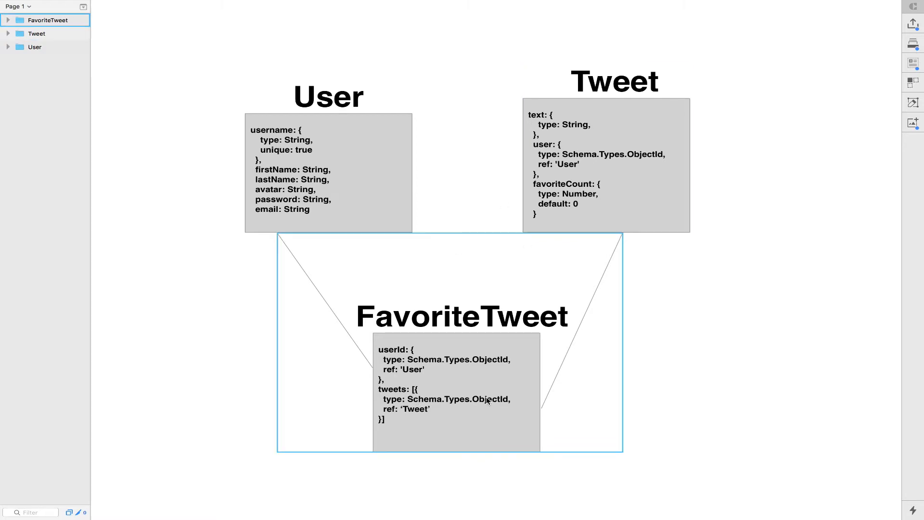
left_click(37, 33)
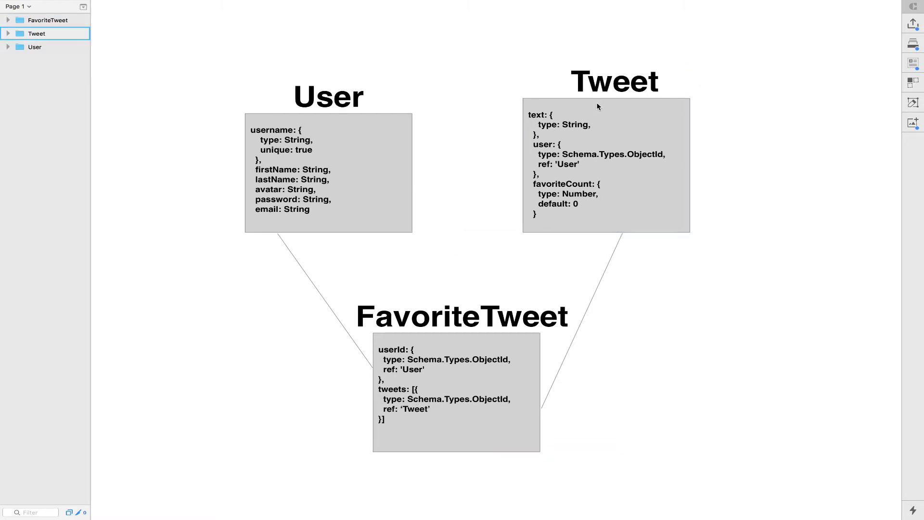
left_click(613, 81)
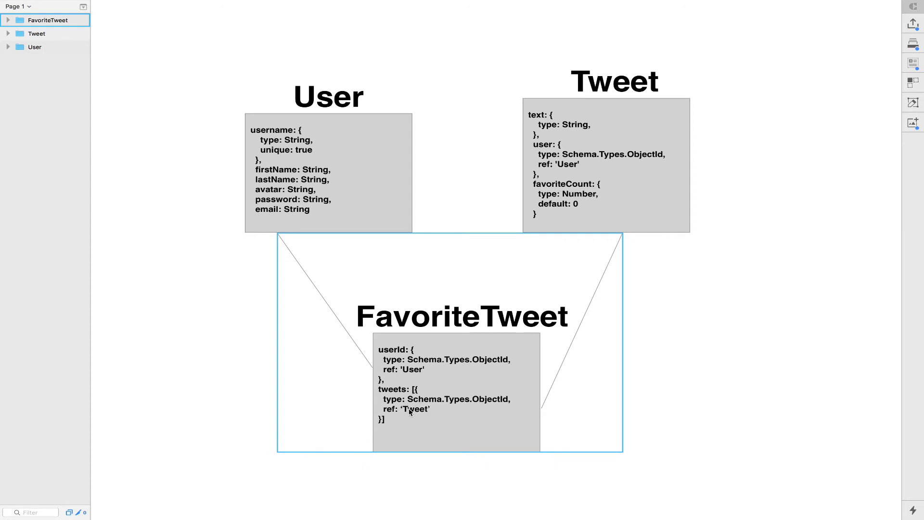
mouse_move(396, 391)
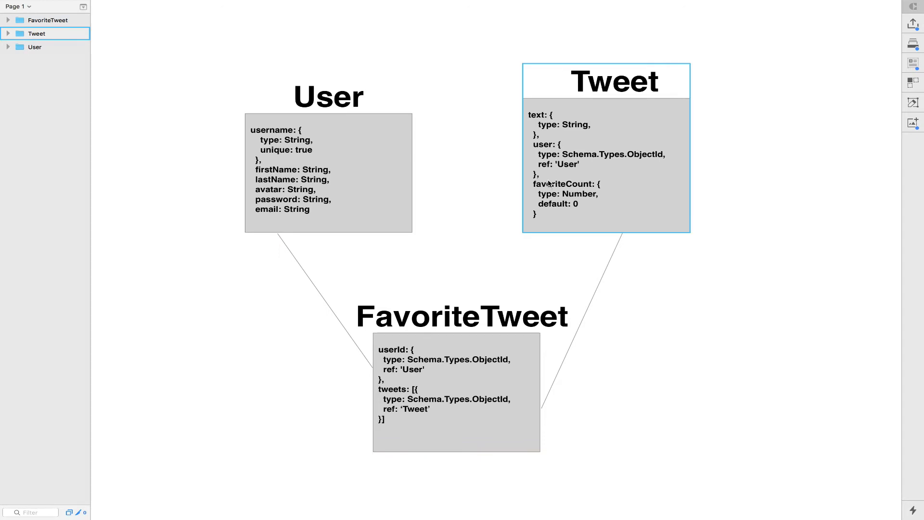
mouse_move(588, 191)
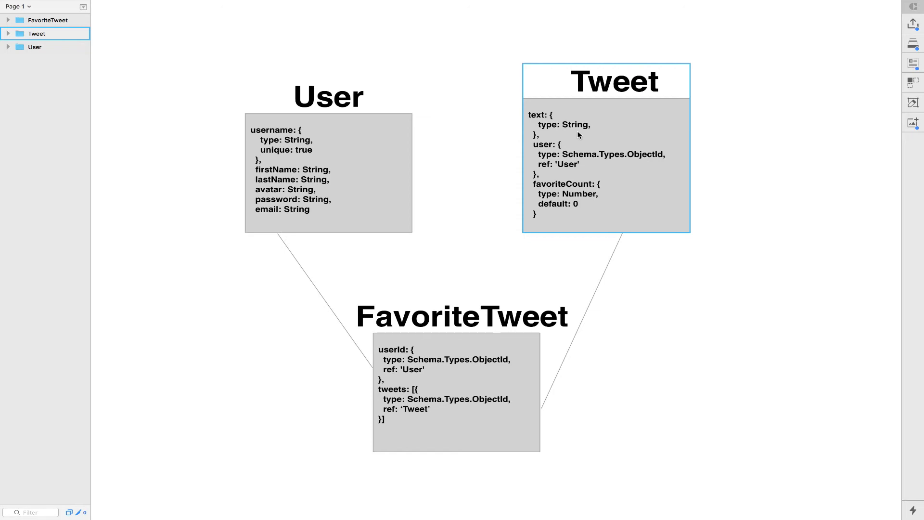
mouse_move(580, 202)
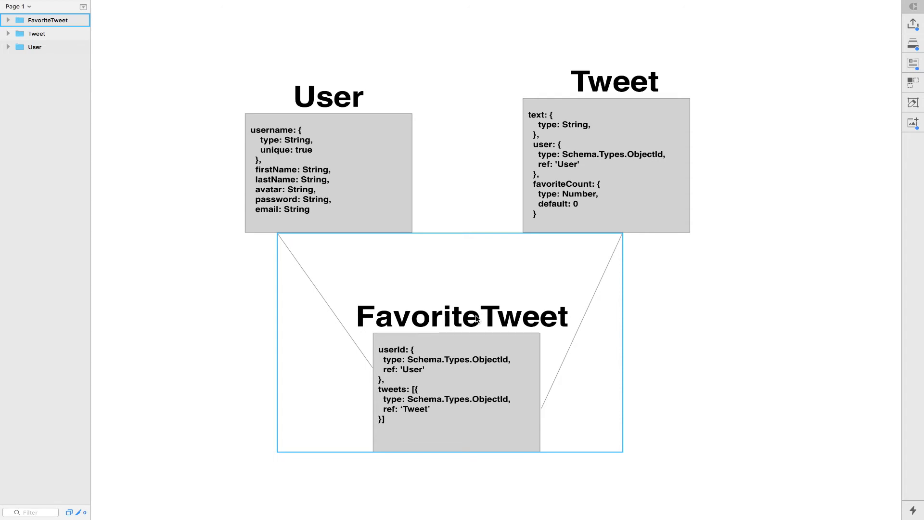
left_click(606, 81)
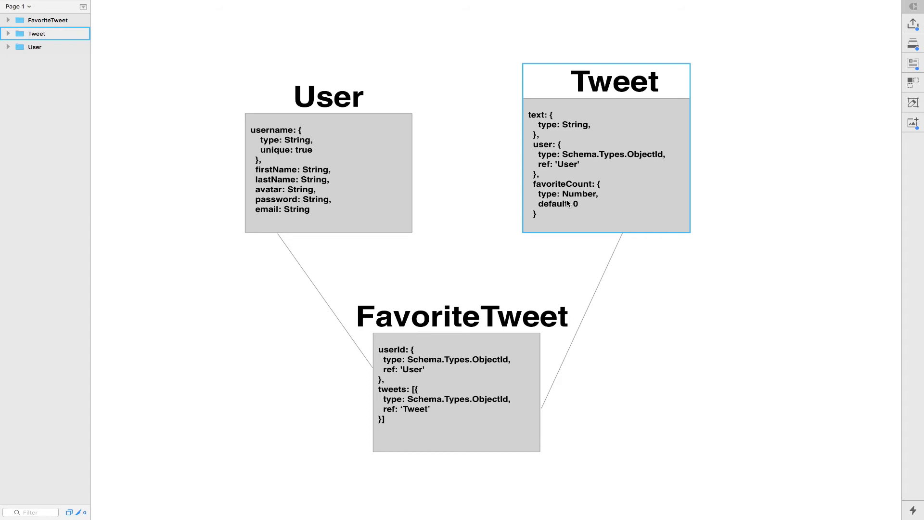
mouse_move(612, 176)
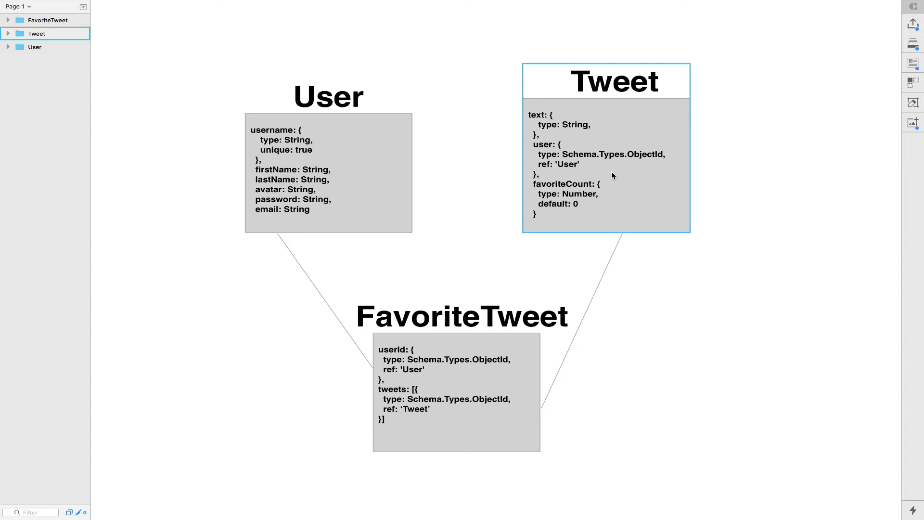
mouse_move(598, 183)
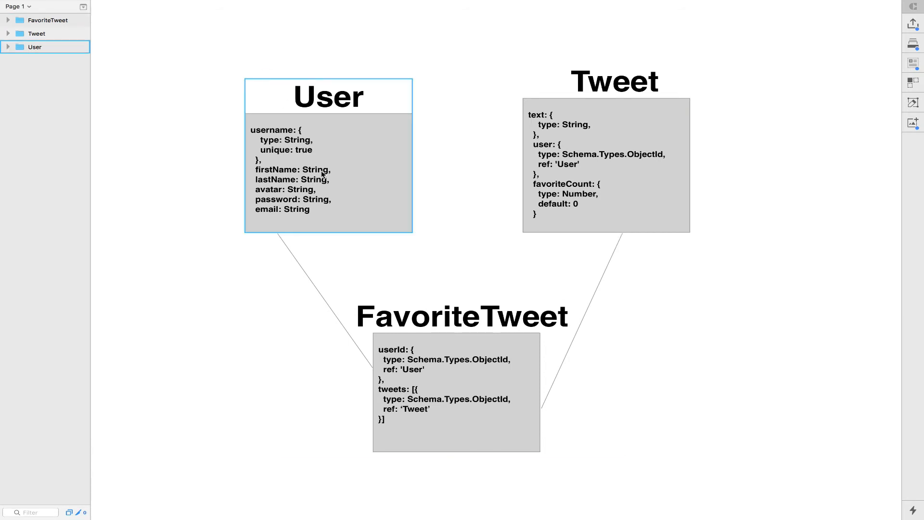
left_click(47, 19)
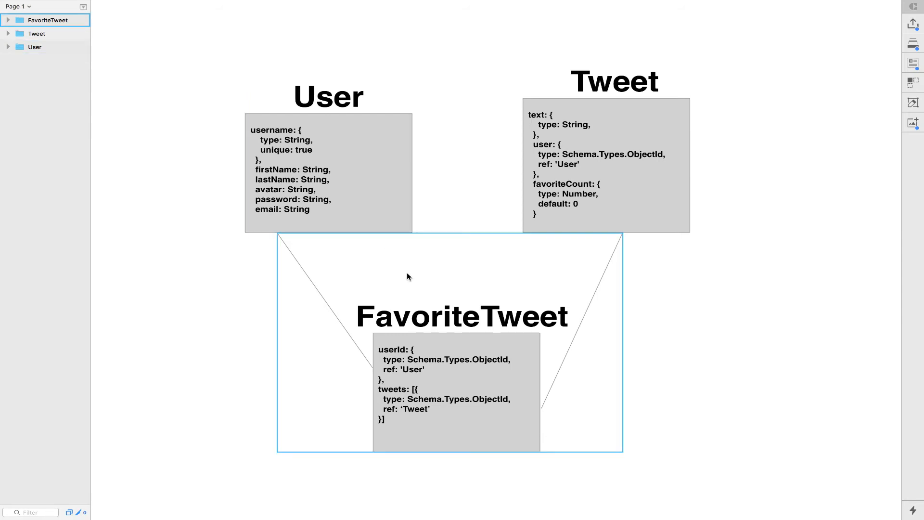
left_click(521, 194)
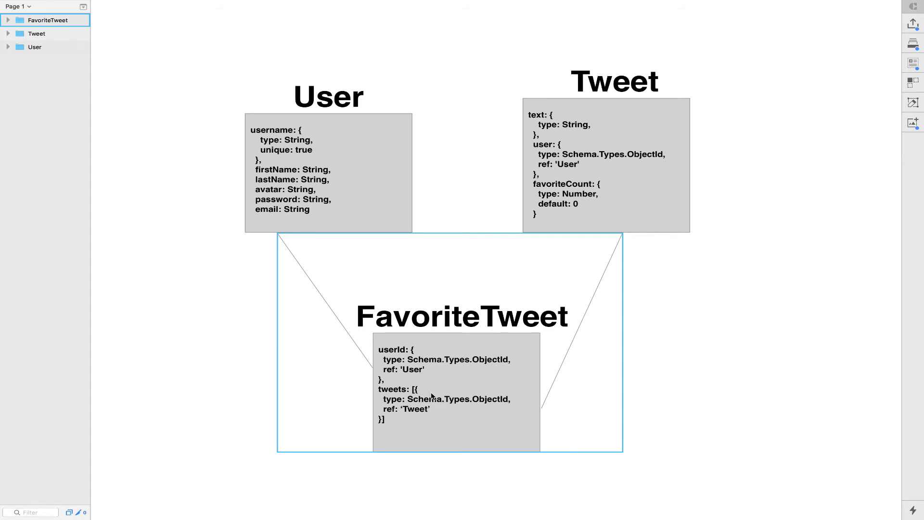
left_click(605, 80)
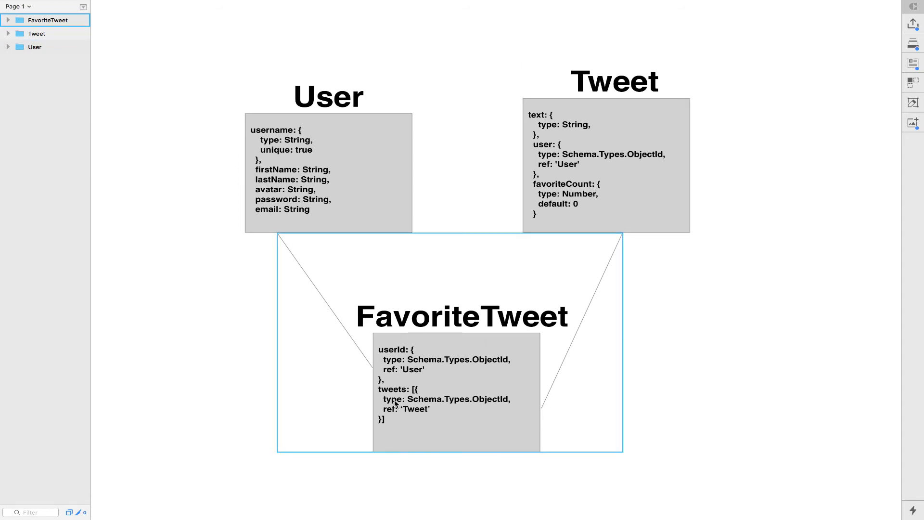
left_click(606, 81)
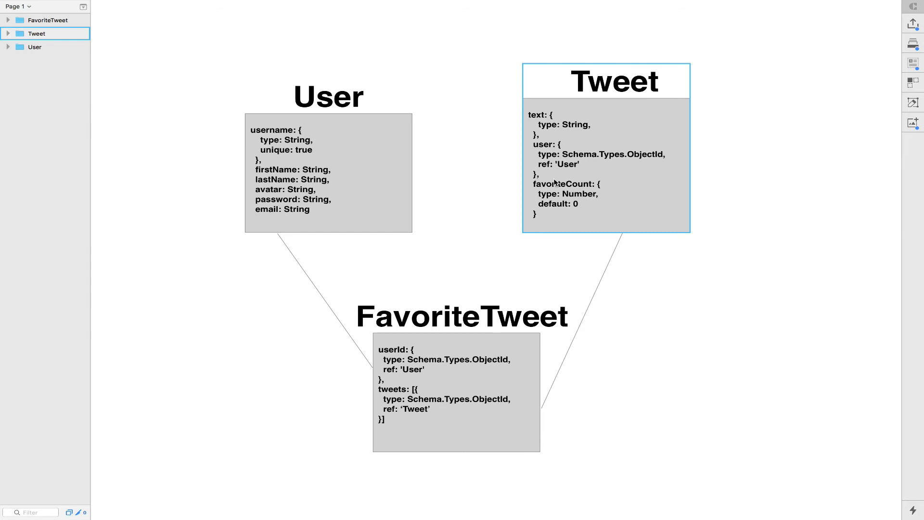
mouse_move(465, 501)
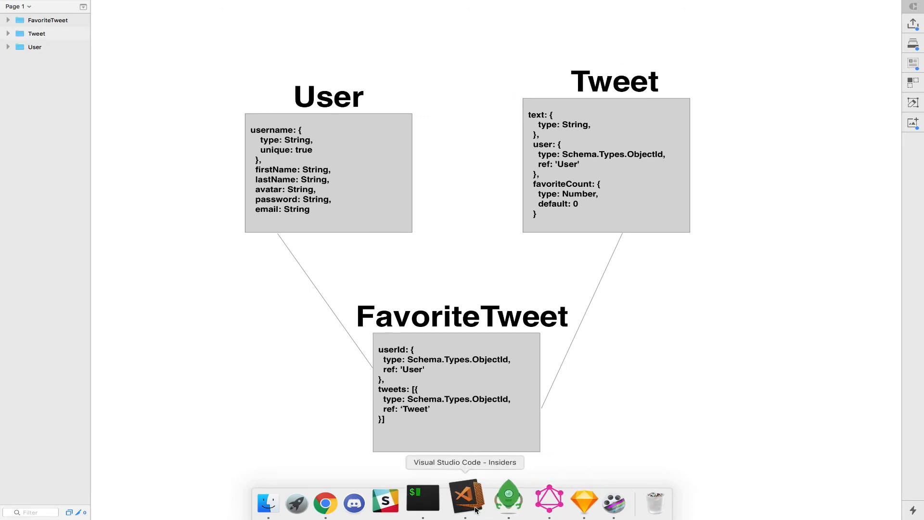
- Open schema.js in VS Code Insiders, scroll to the Tweet type and place the cursor there
left_click(465, 502)
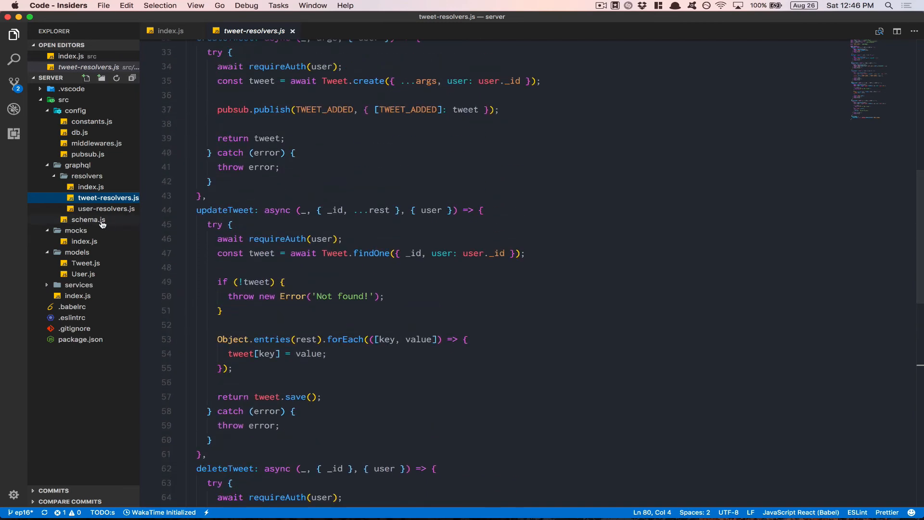
left_click(88, 219)
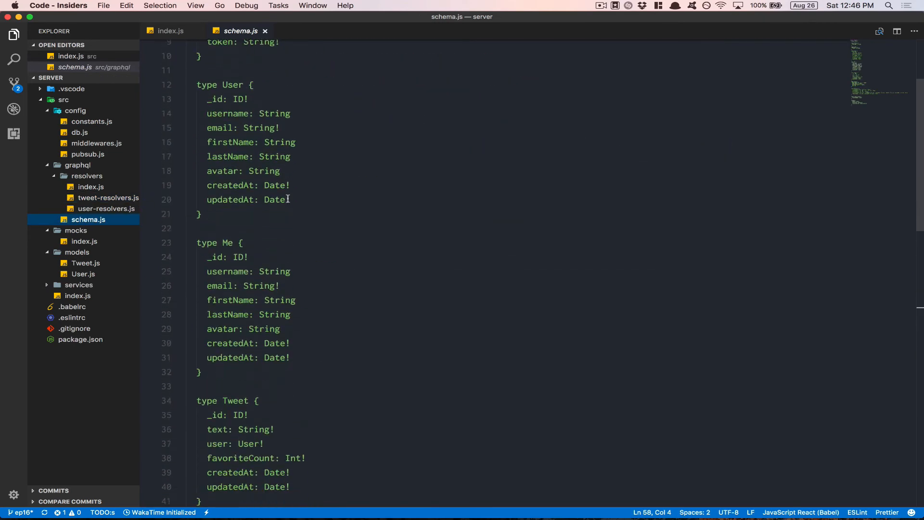
scroll("down", 3)
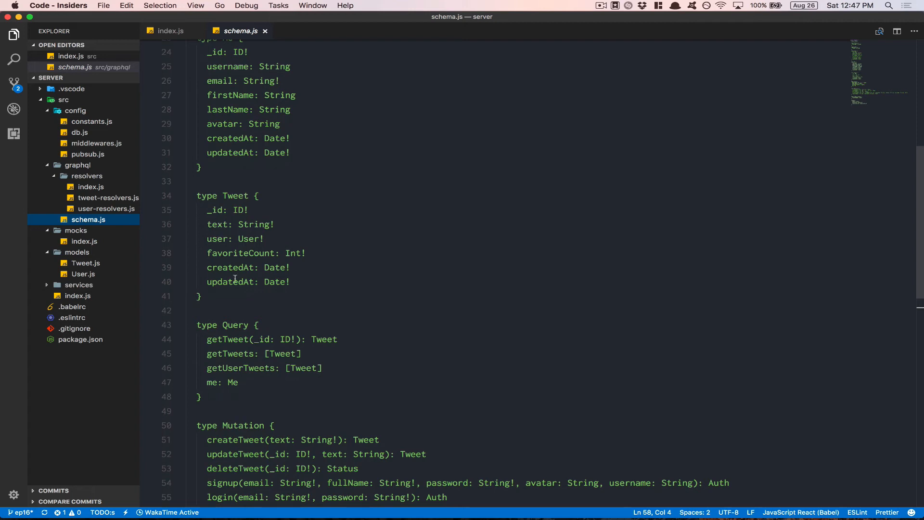
mouse_move(264, 302)
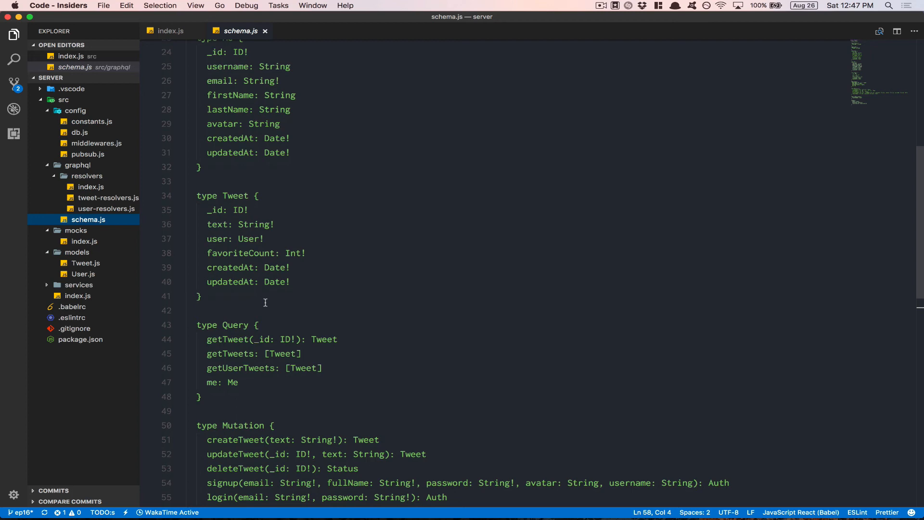
left_click(306, 239)
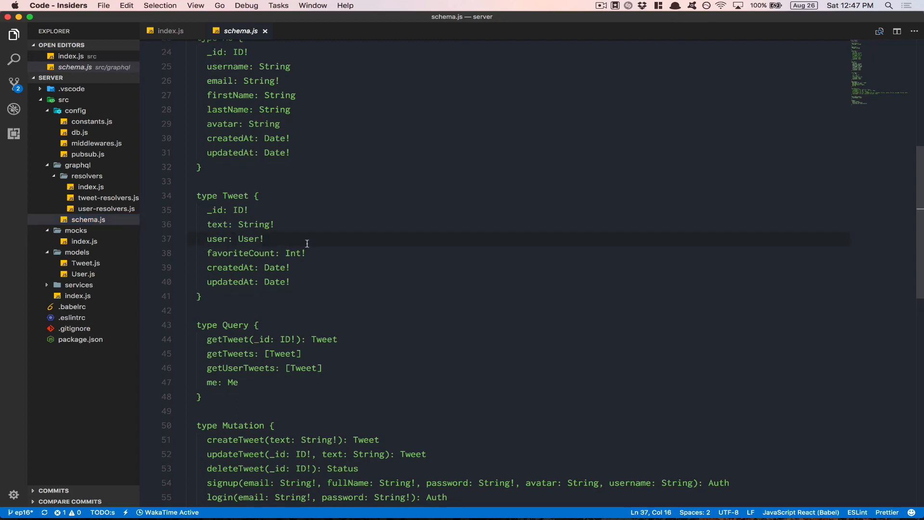
- Type the new field 'isFavorited: Boolean!' into the Tweet type
type("i")
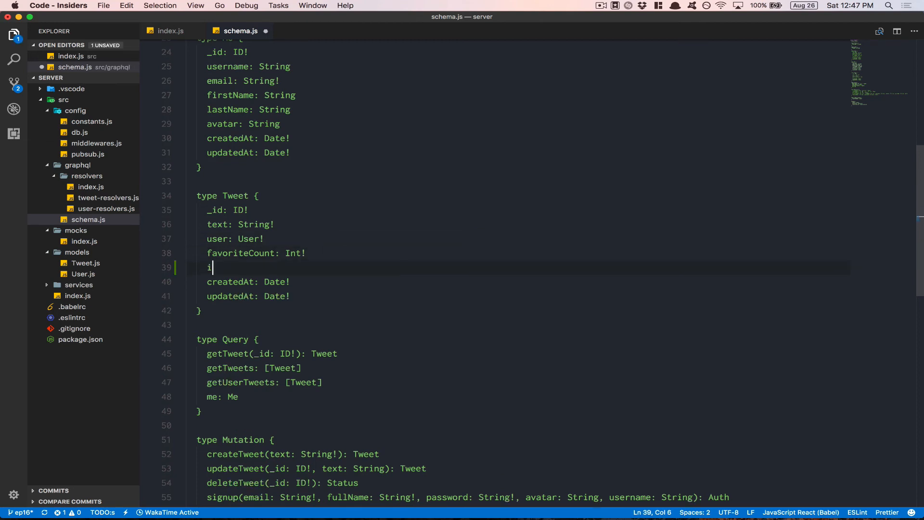
type("sFavorited:")
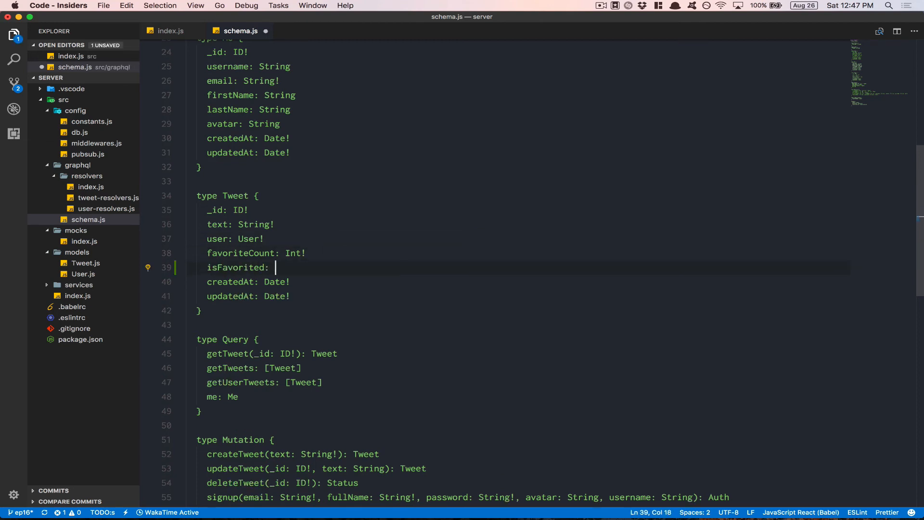
type("Boolean")
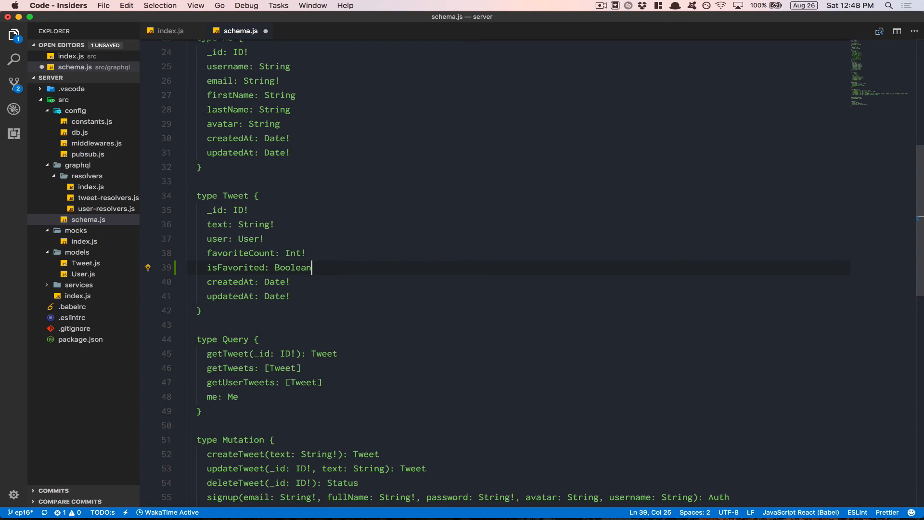
type("!")
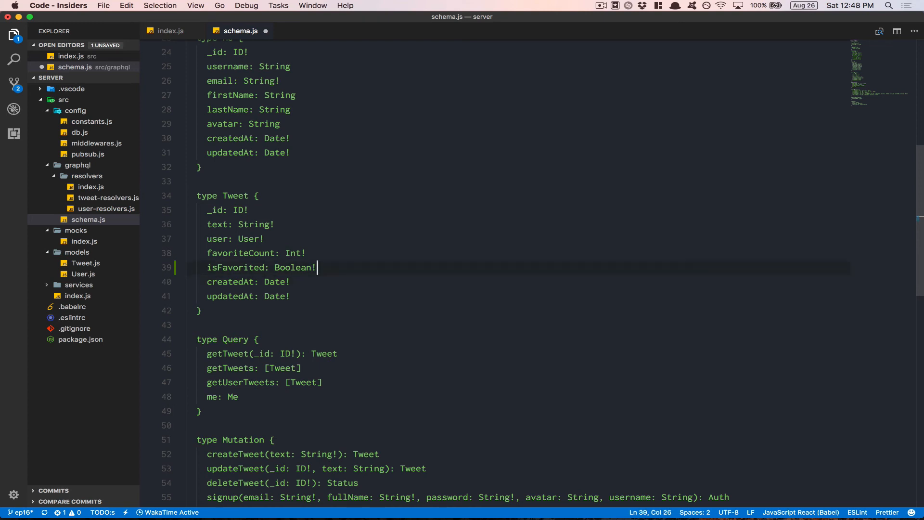